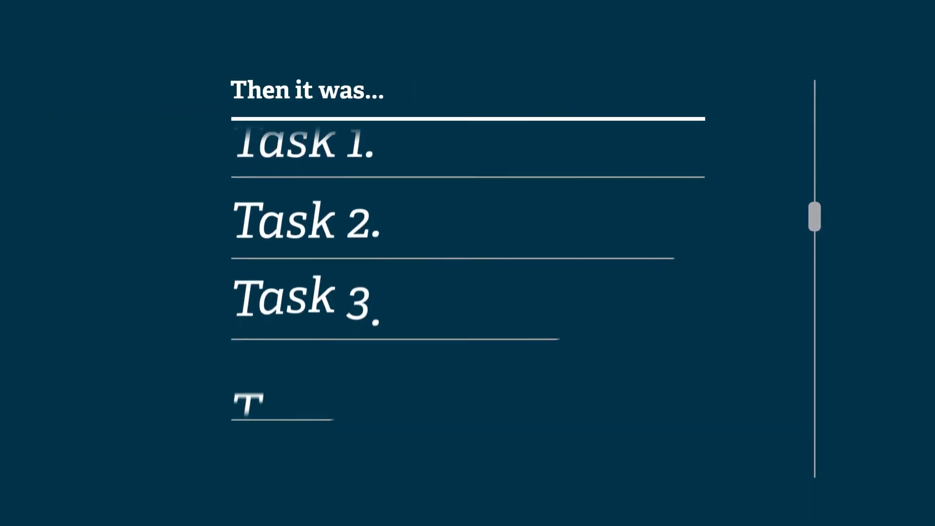
Step: Scroll down the 'Then it was...' task list from Task 1 through Task 9
{"action": "scroll", "scroll_direction": "down", "scroll_amount": 3}
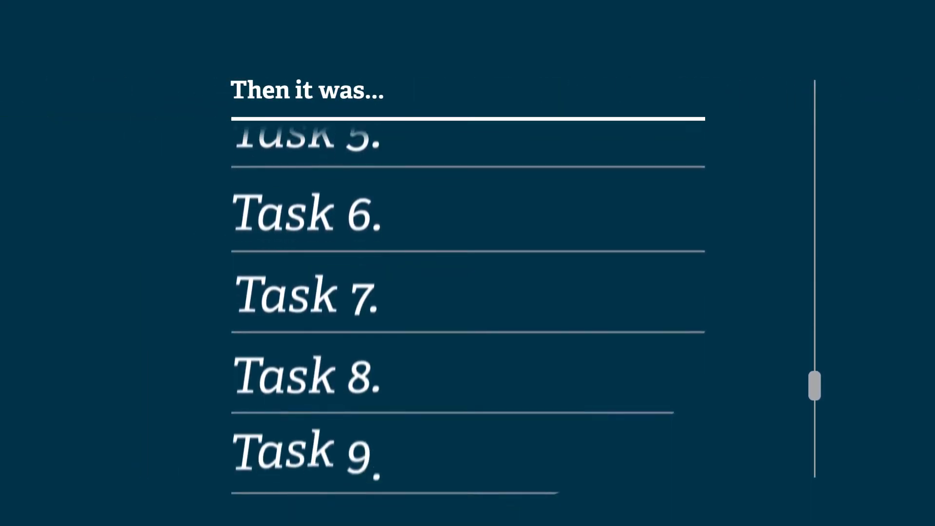
{"action": "scroll", "scroll_direction": "down", "scroll_amount": 3}
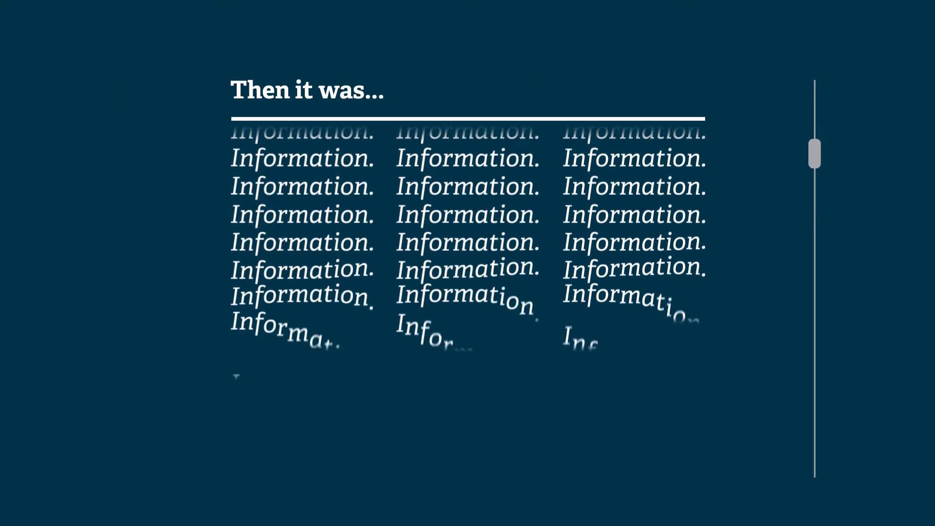
Step: Scroll past the endless Information grid to the 'Now it's...' single Information entry
{"action": "scroll", "scroll_direction": "down", "scroll_amount": 3}
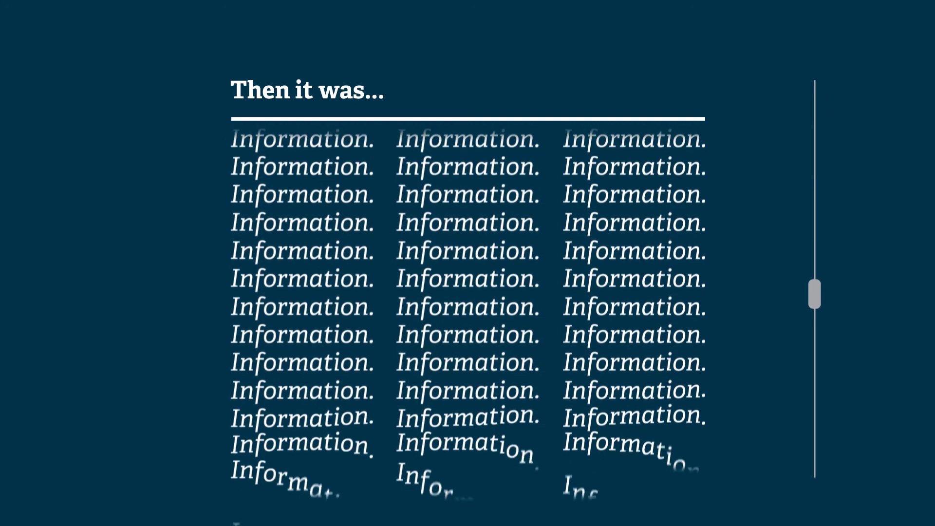
{"action": "scroll", "scroll_direction": "down", "scroll_amount": 3}
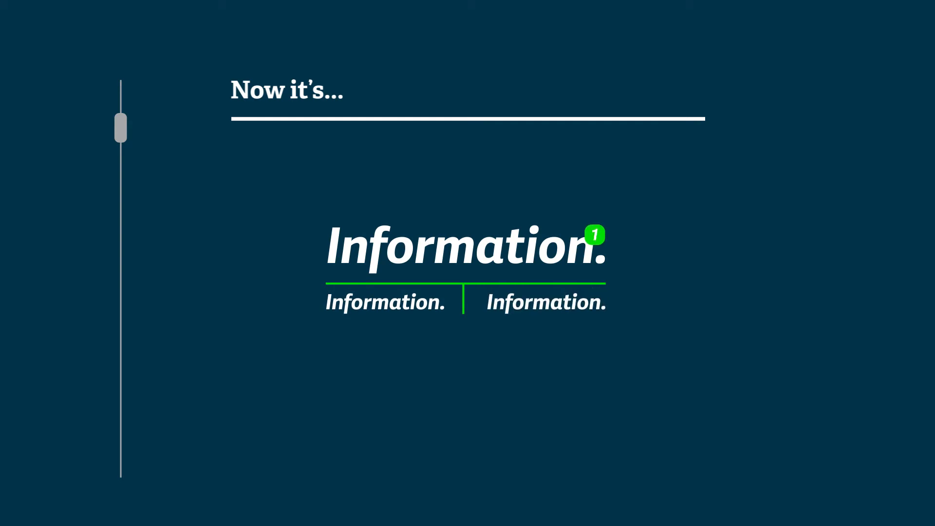
{"action": "scroll", "scroll_direction": "down", "scroll_amount": 3}
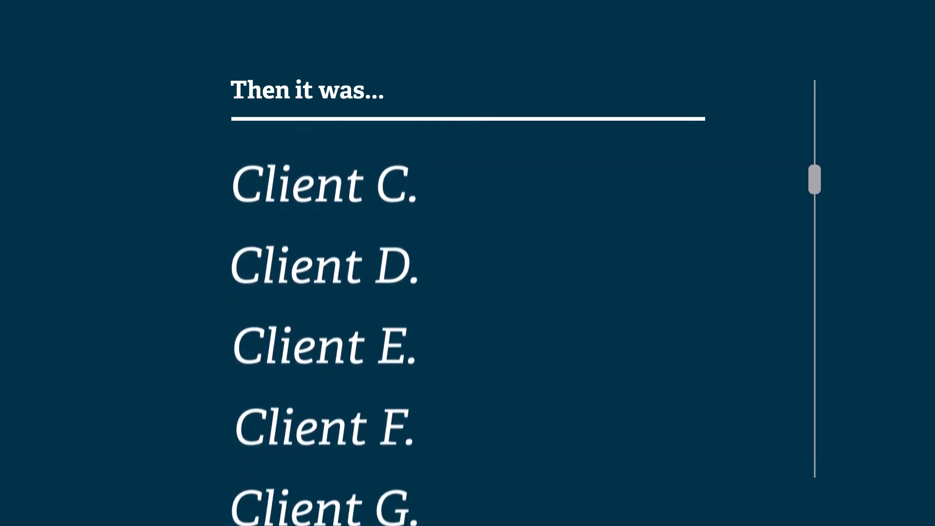
Step: Scroll down the 'Then it was...' client list from Client C through Client N
{"action": "scroll", "scroll_direction": "down", "scroll_amount": 3}
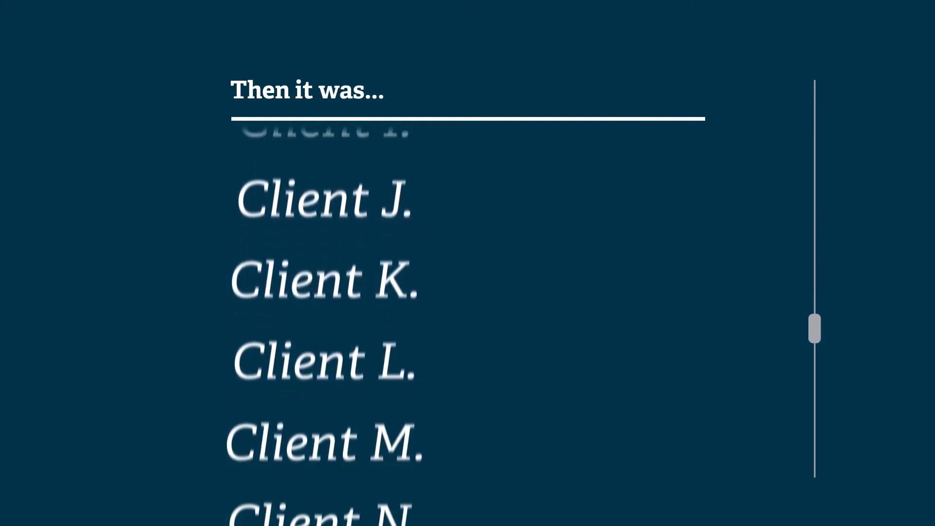
{"action": "scroll", "scroll_direction": "down", "scroll_amount": 3}
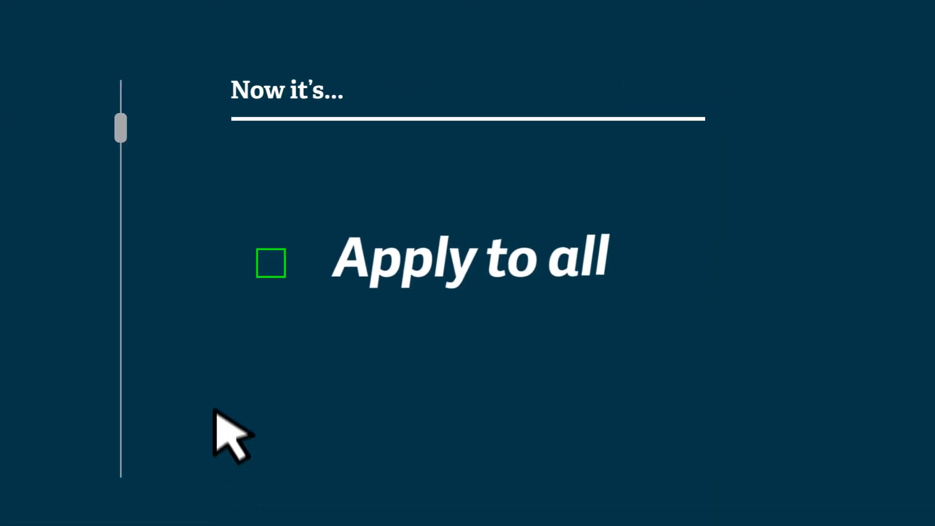
Step: Tick the 'Apply to all' checkbox on the 'Now it's...' screen
{"action": "left_click", "coordinate": [270, 262]}
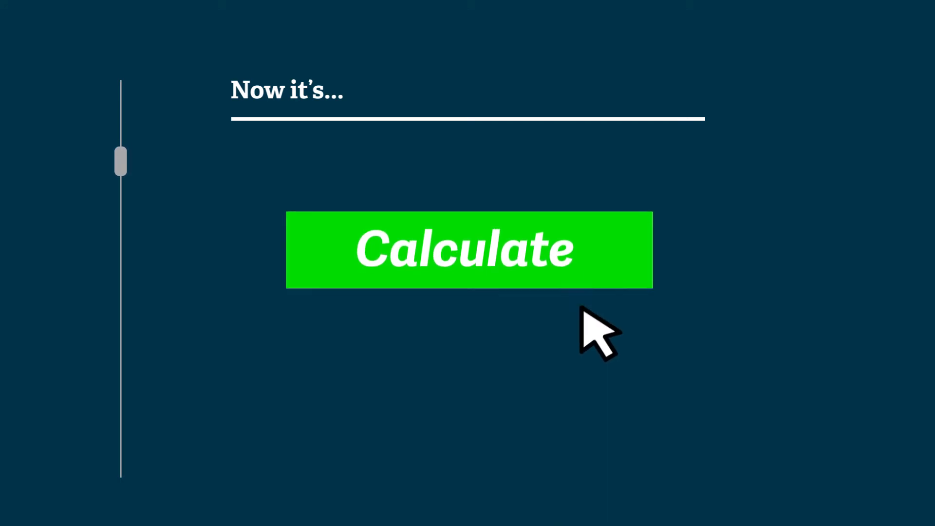
Step: Run Calculate so Tax, National Insurance and Tax Credits get ticked off
{"action": "left_click", "coordinate": [468, 249]}
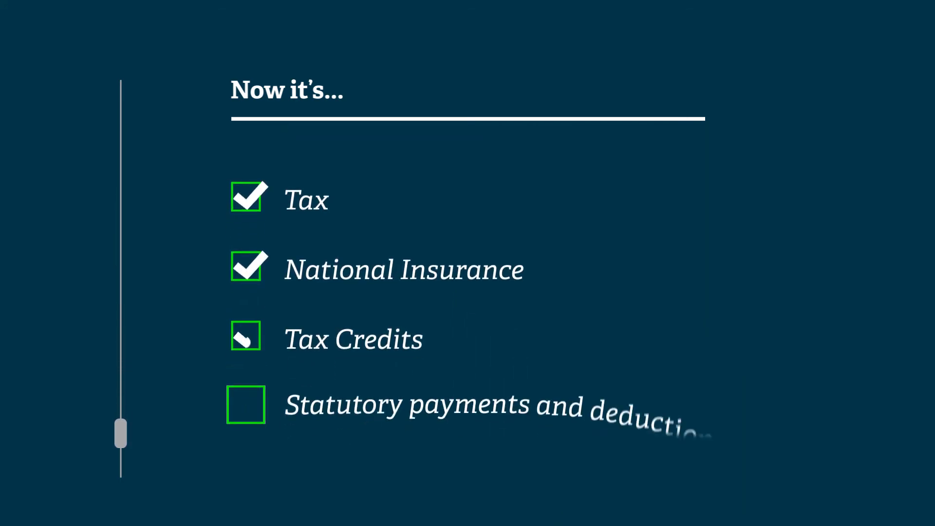